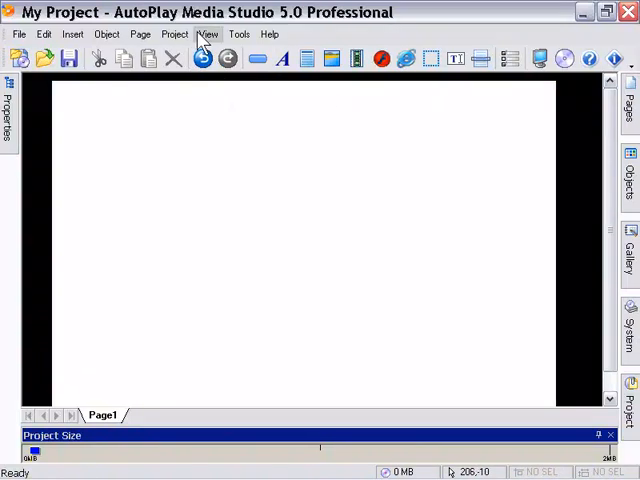
- Switch the workspace to the AMS40 Classic layout
click(207, 33)
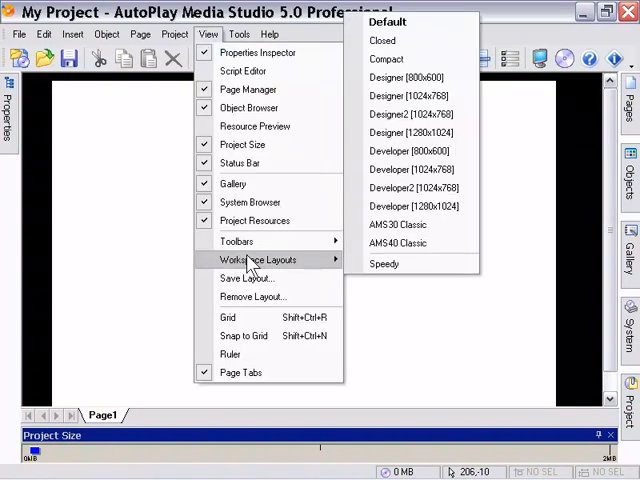
mouse_move(396, 243)
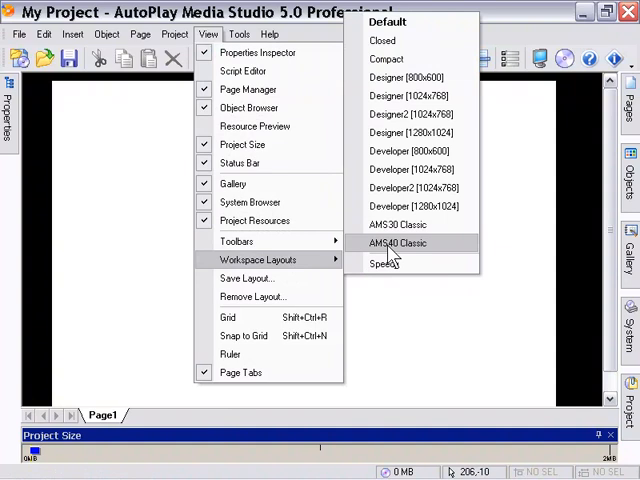
click(397, 243)
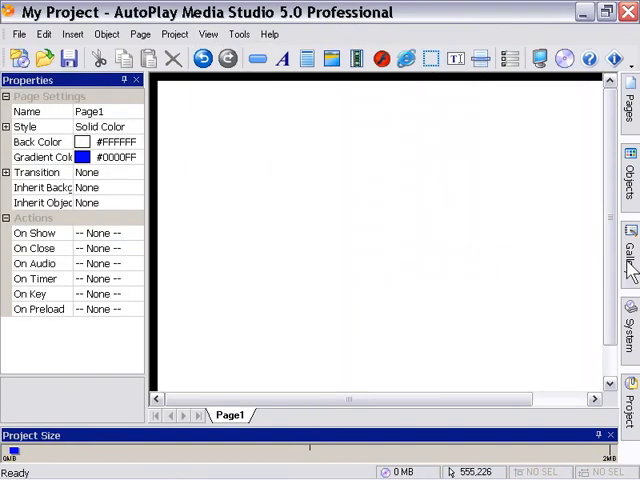
- Reveal the Gallery of button shapes, then reopen the View menu to dock it
click(628, 255)
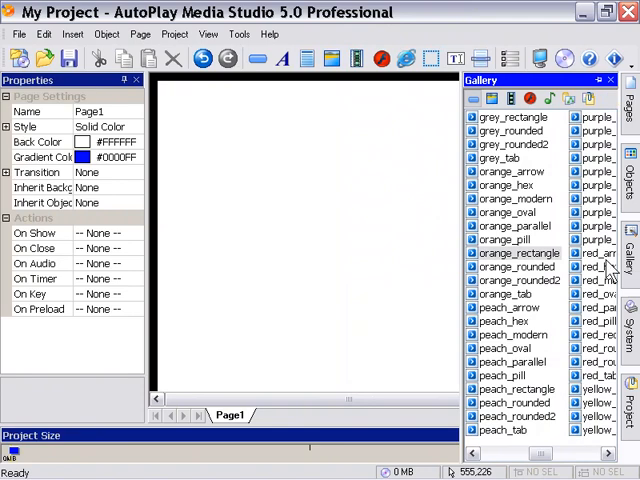
mouse_move(290, 145)
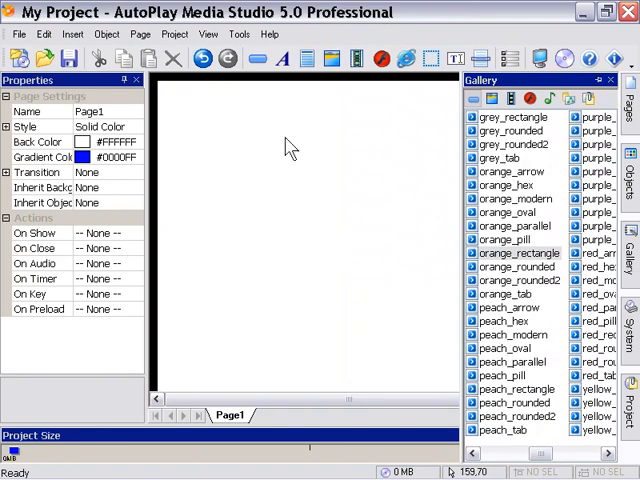
click(207, 34)
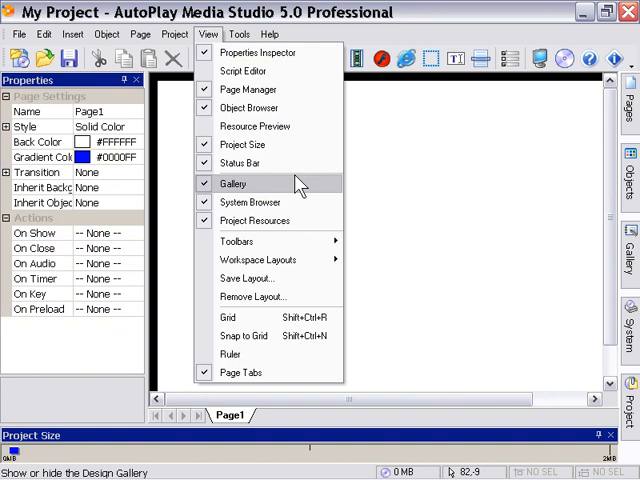
mouse_move(287, 189)
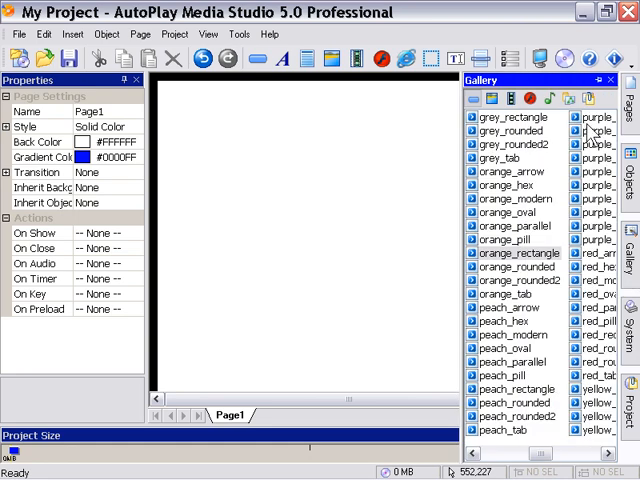
mouse_move(596, 95)
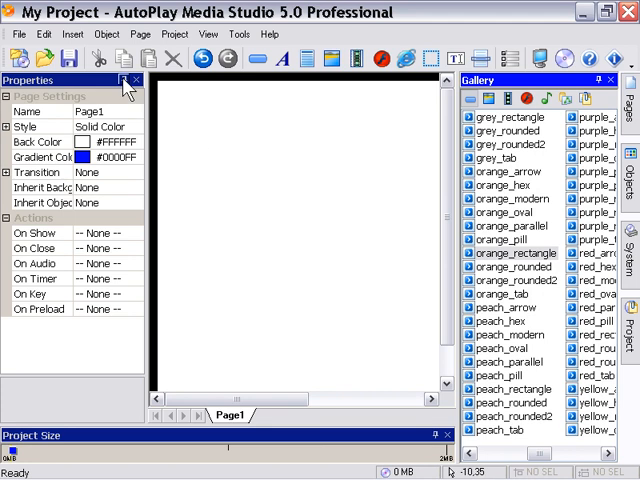
- Set the Properties panel to auto-hide and scroll down the Gallery list
click(137, 80)
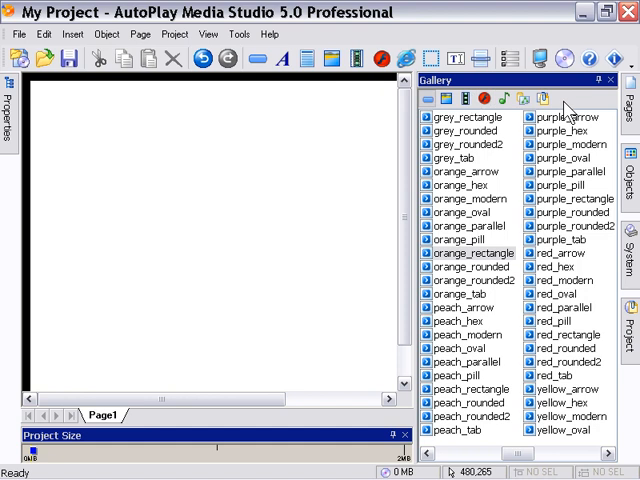
mouse_move(503, 455)
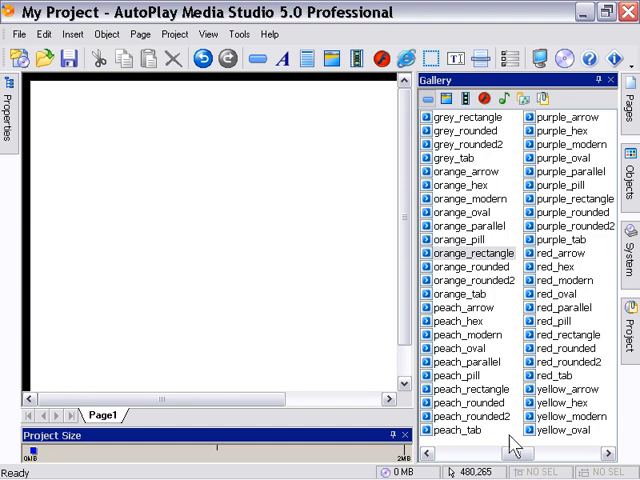
scroll(down, 3)
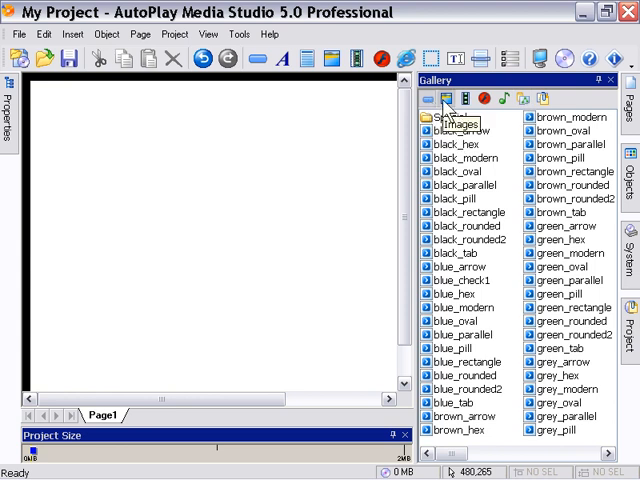
mouse_move(453, 100)
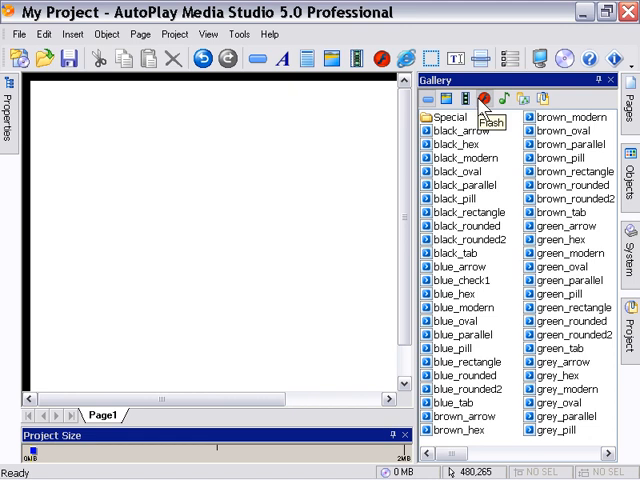
mouse_move(516, 97)
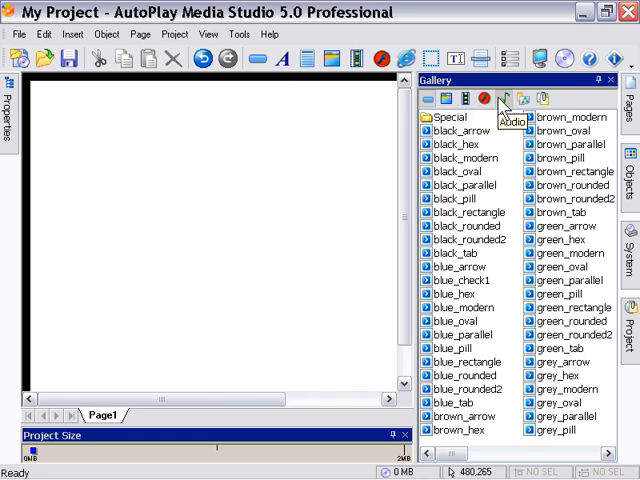
mouse_move(531, 100)
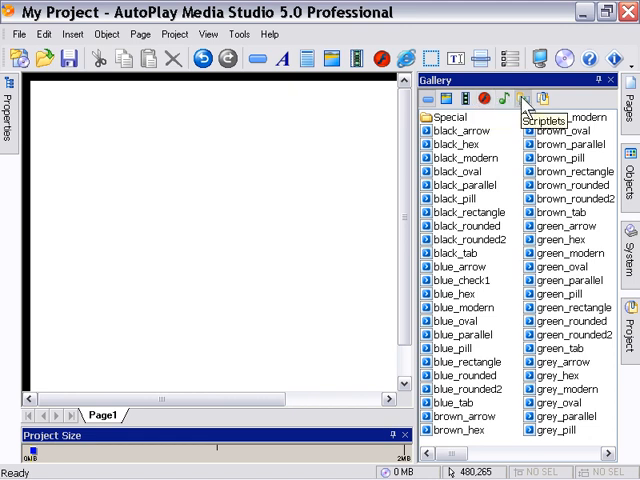
mouse_move(539, 100)
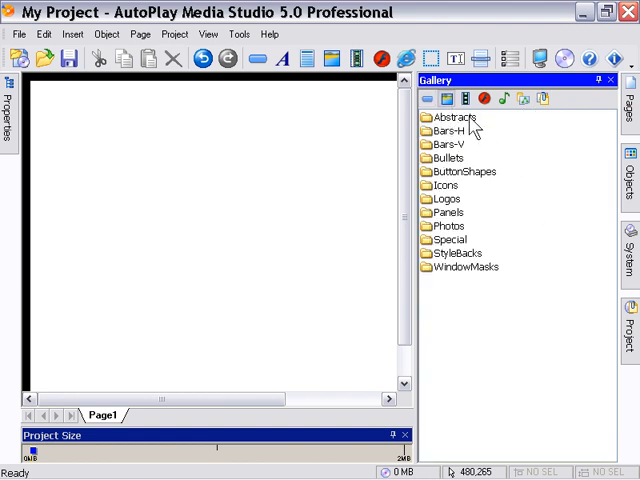
- Open the Abstracts image folder in the Gallery
double_click(453, 117)
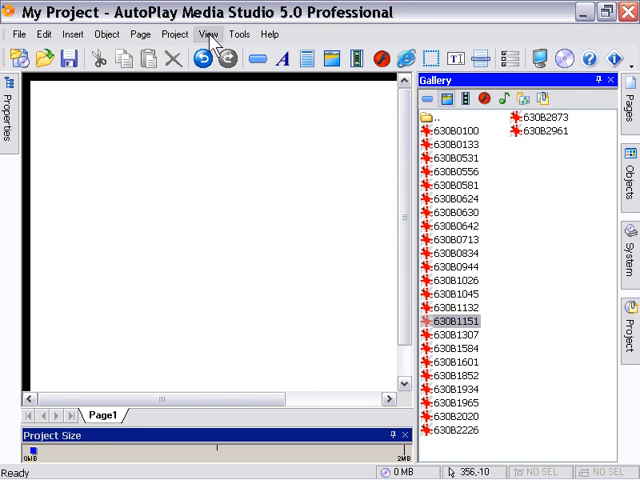
- Open the View menu to pick a layout with Preview and a bottom Gallery
click(208, 33)
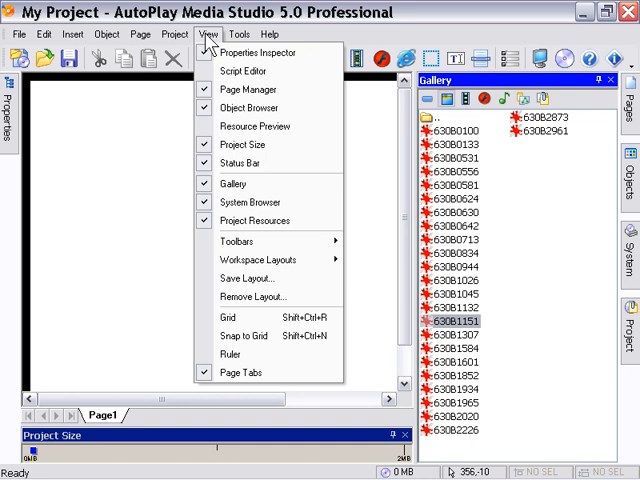
mouse_move(242, 71)
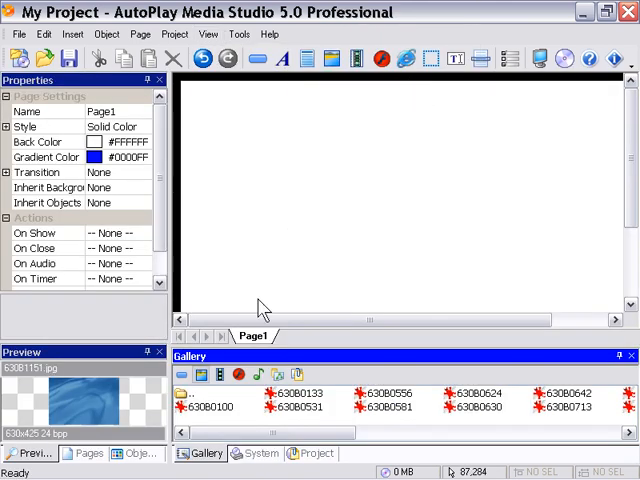
mouse_move(288, 336)
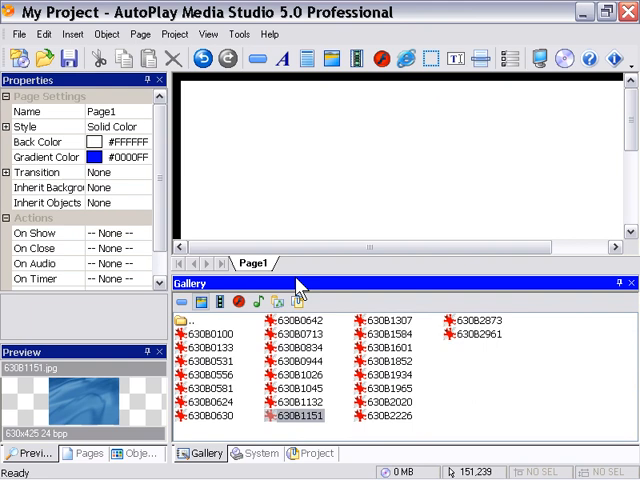
mouse_move(135, 352)
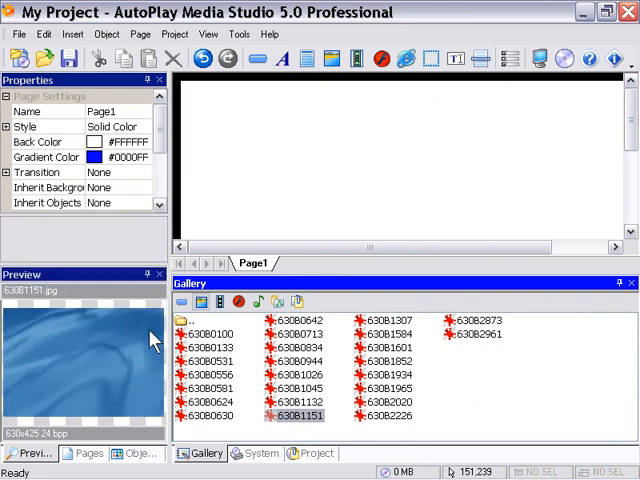
- Preview abstract images 0133, 0581, 0630, 1132 and 1151, ending on 630B1132
click(210, 347)
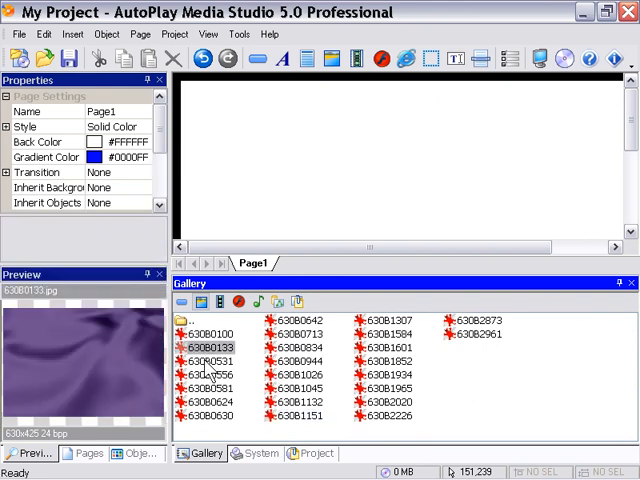
click(210, 388)
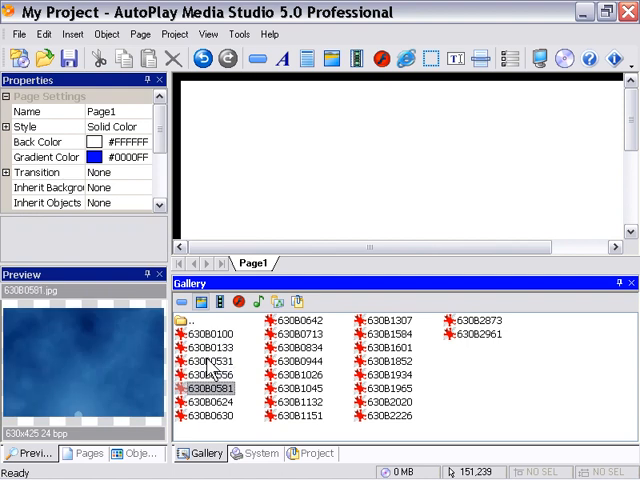
click(210, 413)
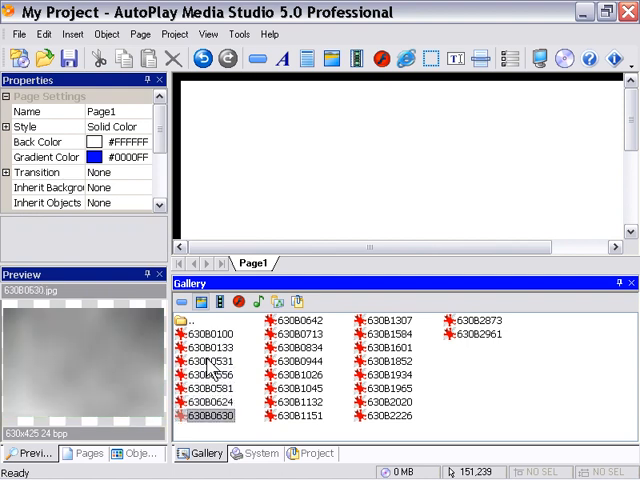
click(210, 347)
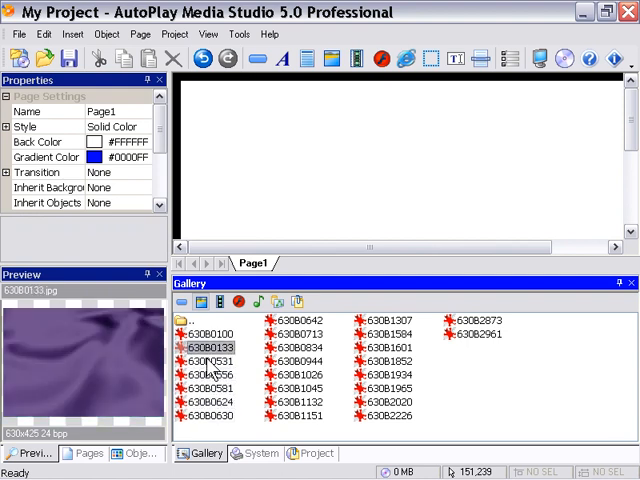
click(300, 361)
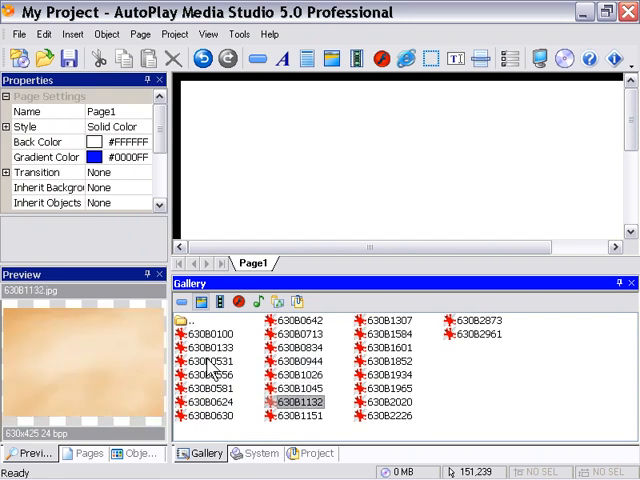
click(297, 415)
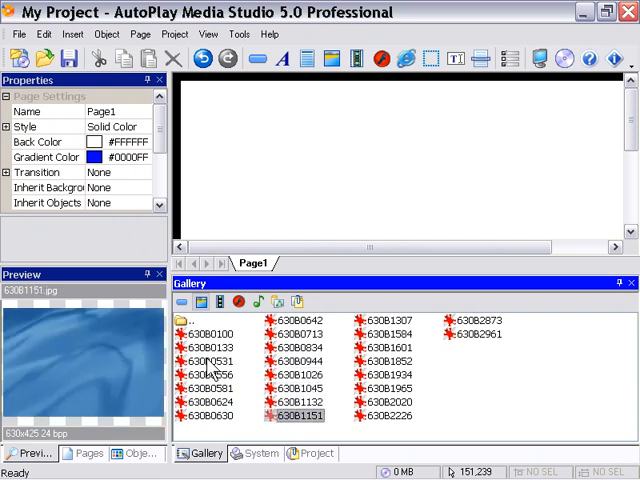
click(298, 402)
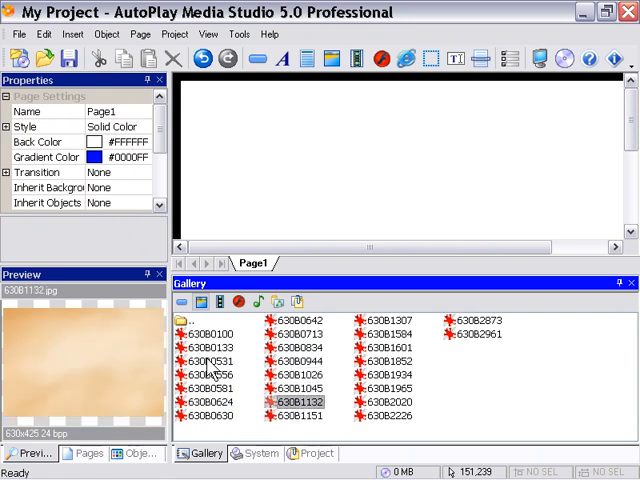
mouse_move(367, 250)
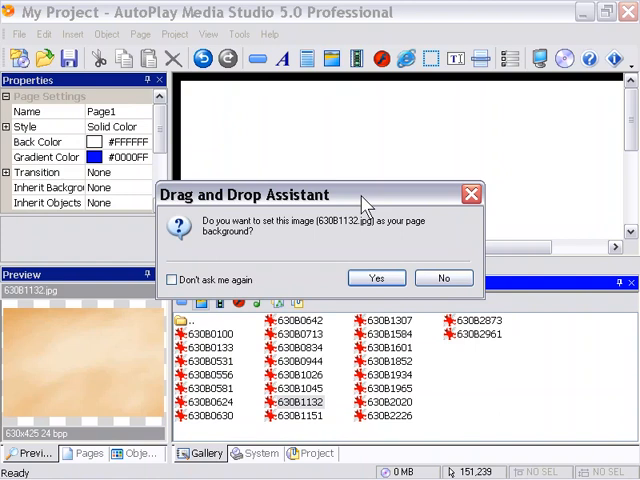
mouse_move(370, 202)
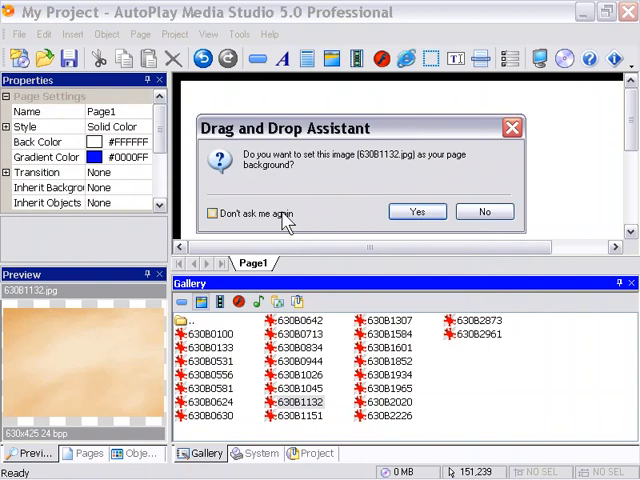
mouse_move(300, 232)
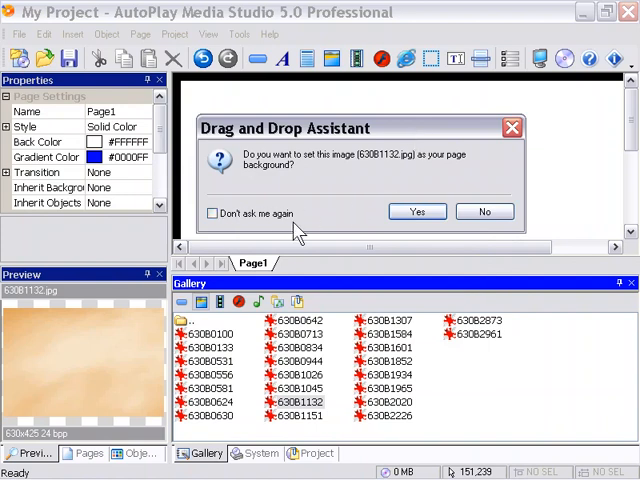
- Confirm 630B1132.jpg as Page1's background image
click(417, 211)
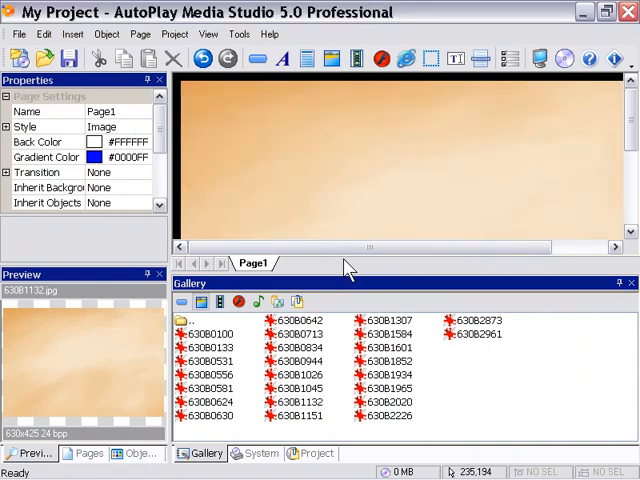
- Try the Compact workspace layout, then reopen the View menu to restore the panels
click(205, 33)
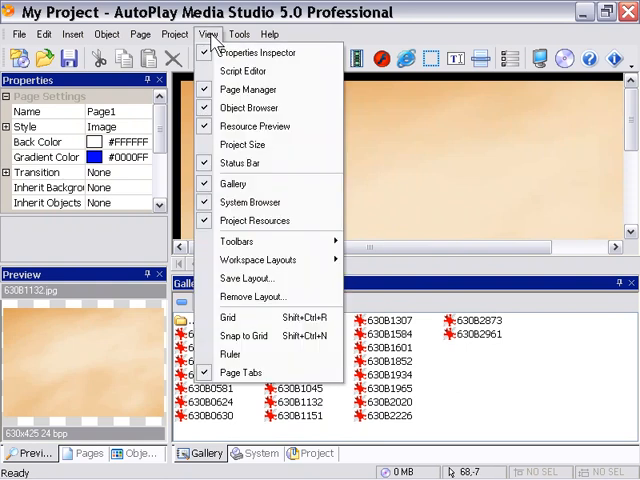
mouse_move(258, 259)
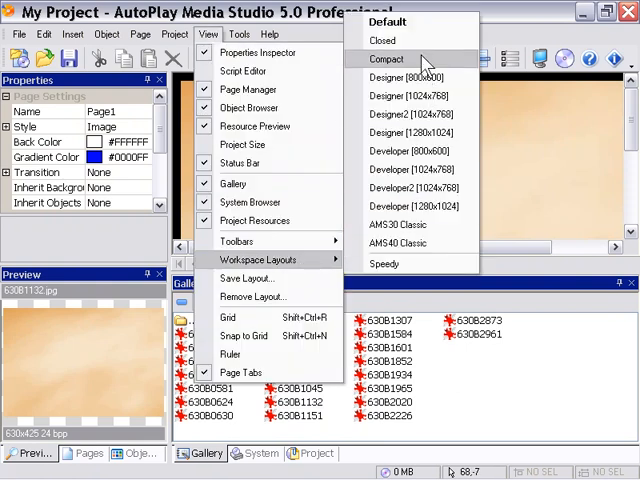
click(382, 58)
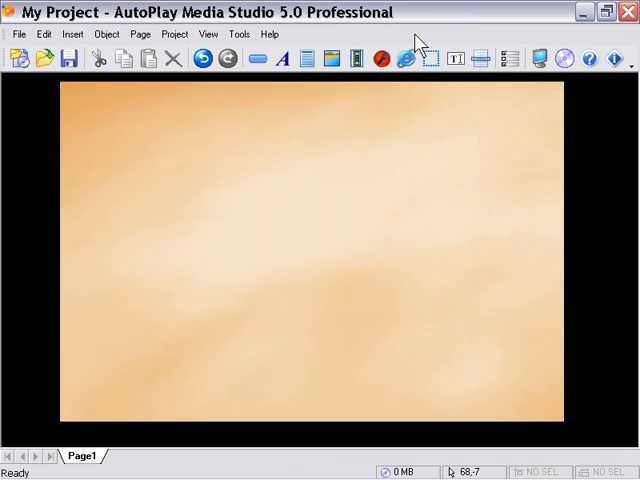
mouse_move(443, 12)
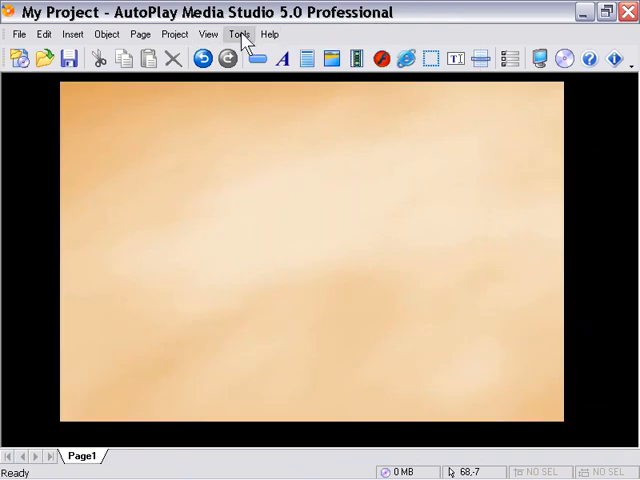
click(207, 33)
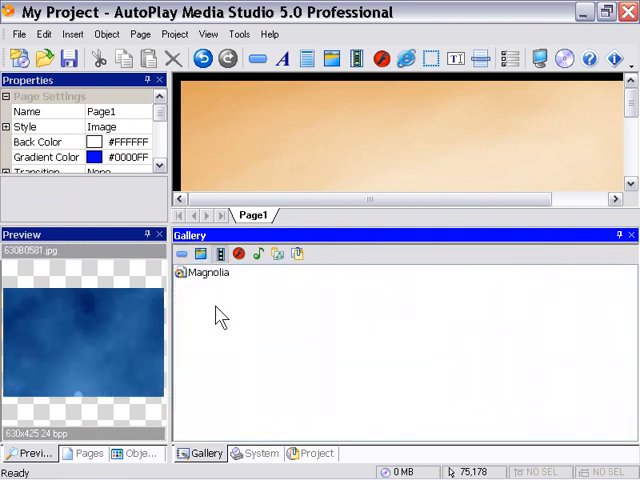
mouse_move(203, 277)
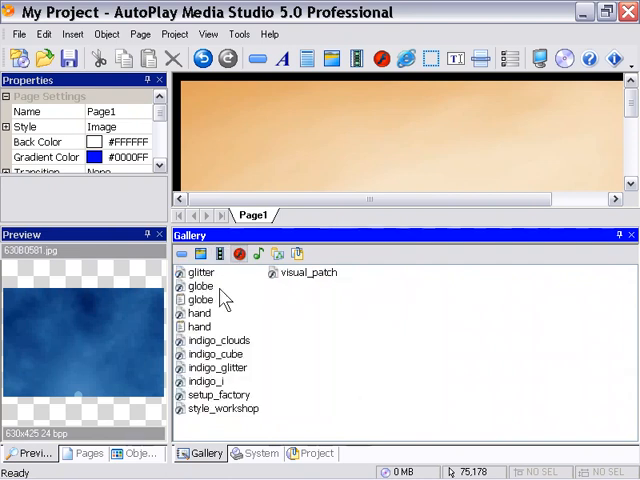
- Preview Flash animations hand, indigo_cube, indigo_i, style_workshop and globe, ending on hand
click(199, 327)
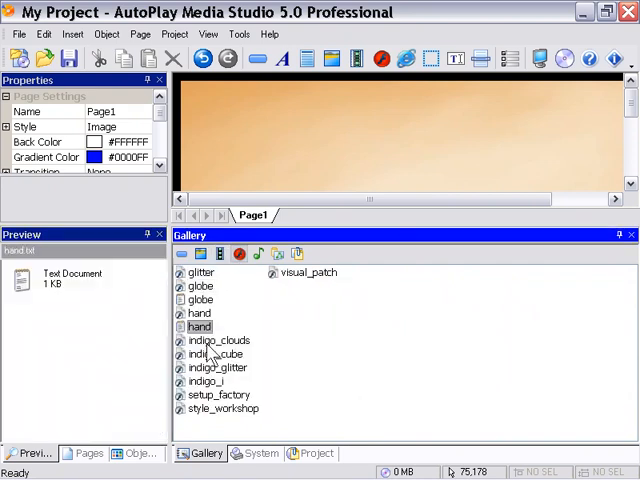
click(216, 354)
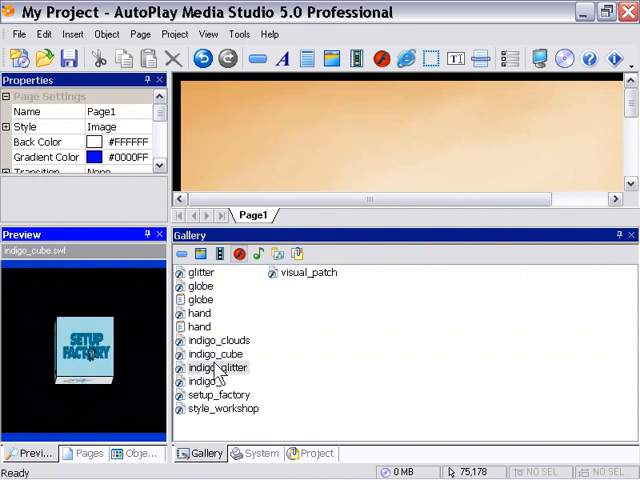
click(207, 381)
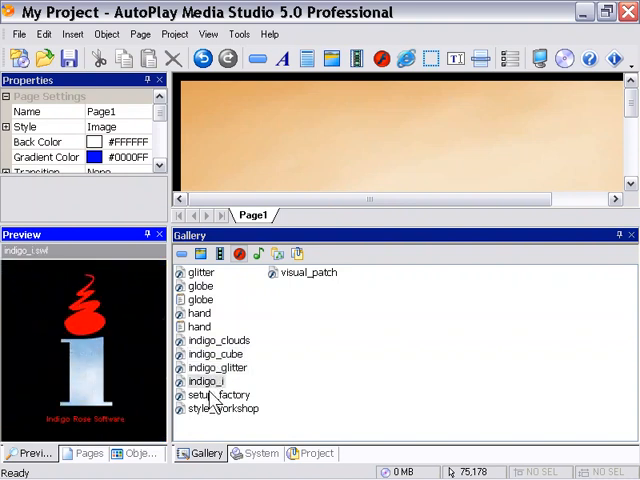
click(223, 408)
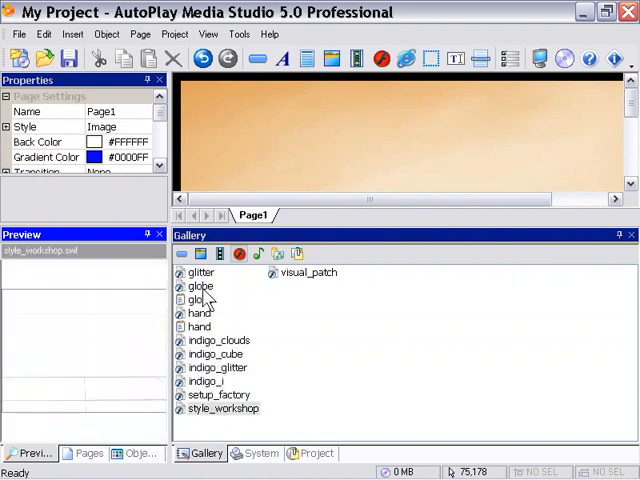
click(200, 299)
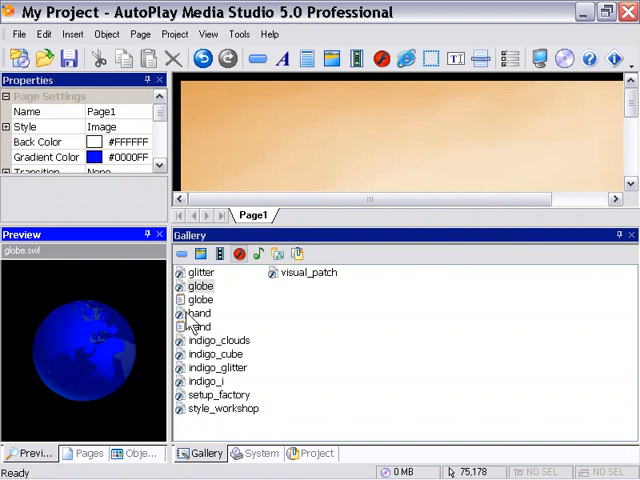
click(199, 313)
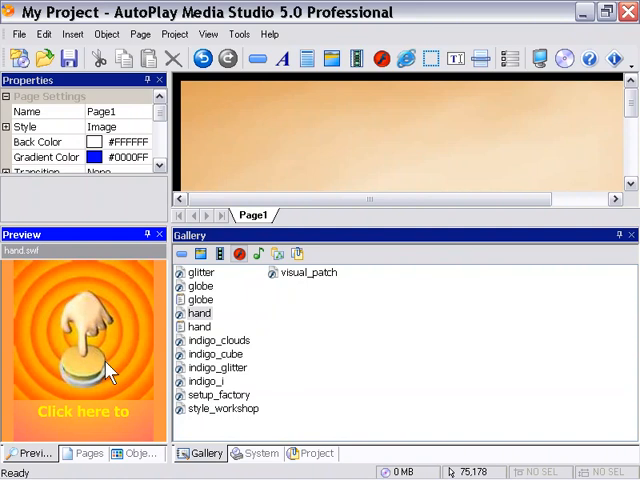
mouse_move(258, 253)
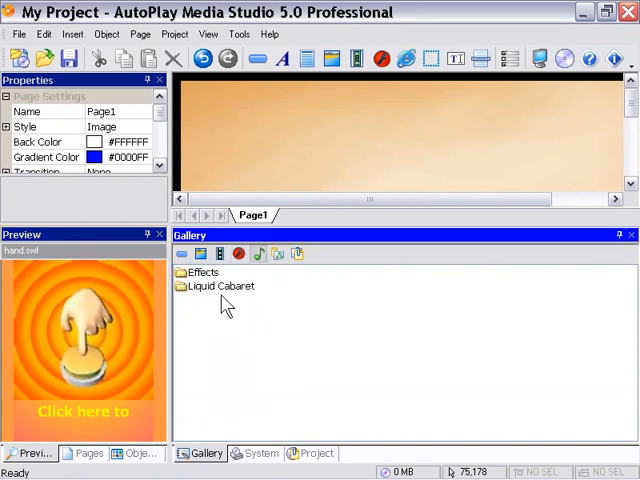
- Open the Liquid Cabaret folder to list its three music tracks
double_click(219, 286)
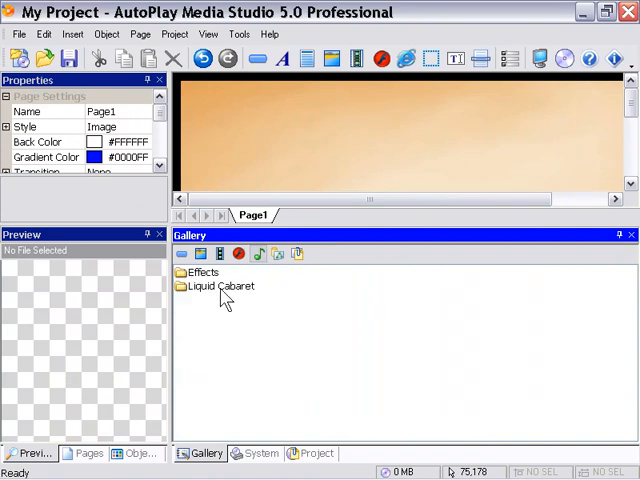
click(221, 286)
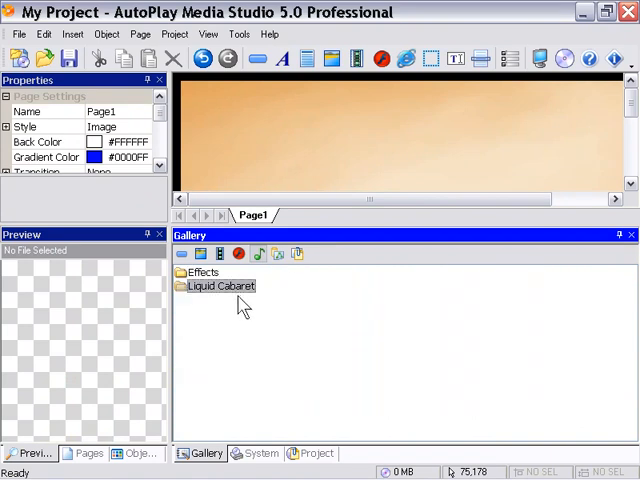
double_click(221, 286)
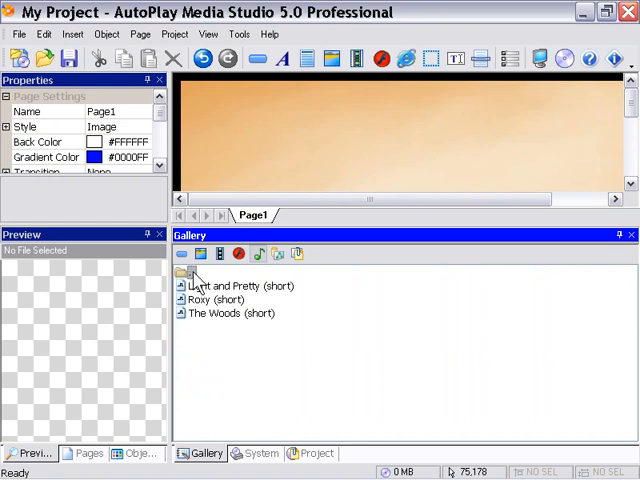
mouse_move(217, 284)
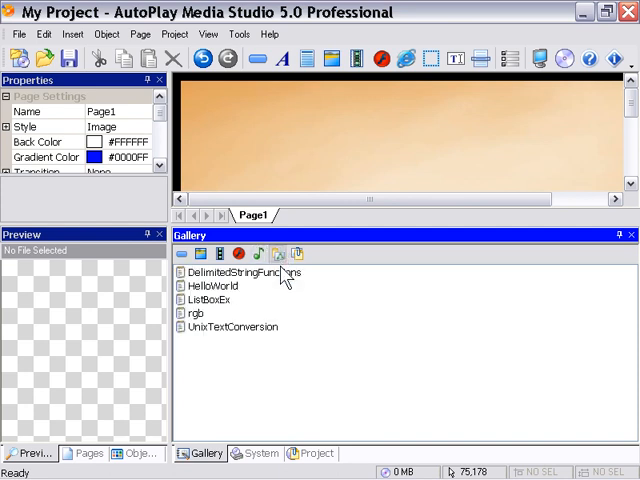
mouse_move(250, 328)
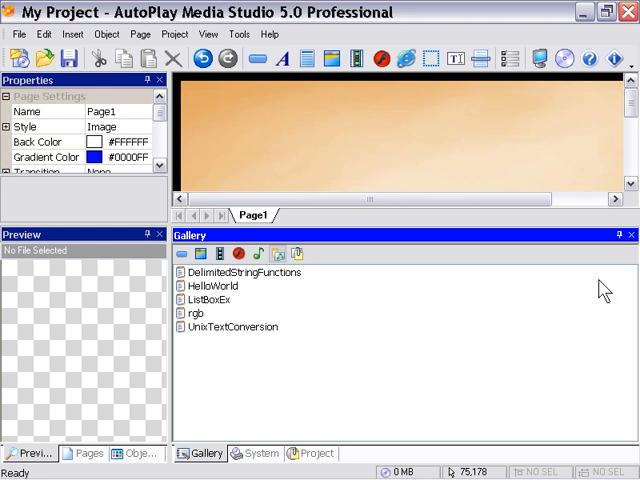
mouse_move(297, 253)
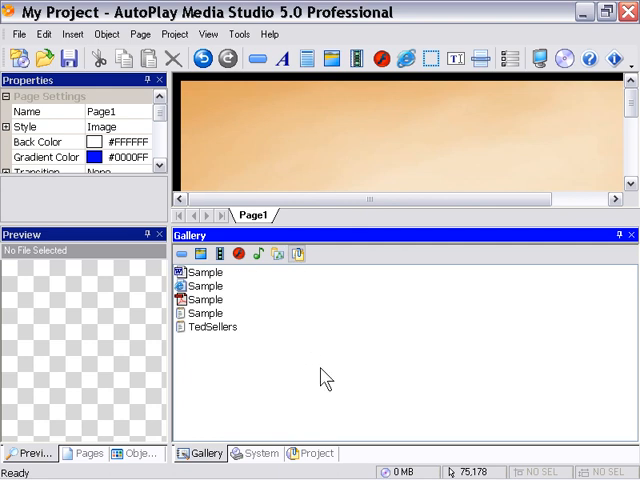
mouse_move(249, 380)
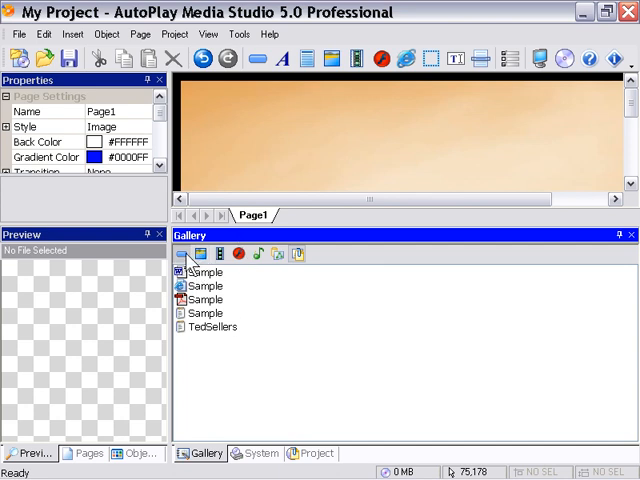
- Show the Gallery's button styles such as black_pill, blue_pill and brown_rounded
click(201, 253)
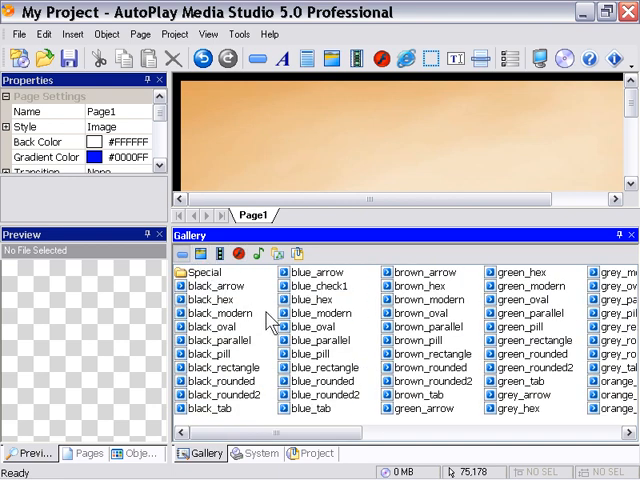
- Add a blue_pill 'Click Here' button to Page1 after previewing other button styles
click(322, 340)
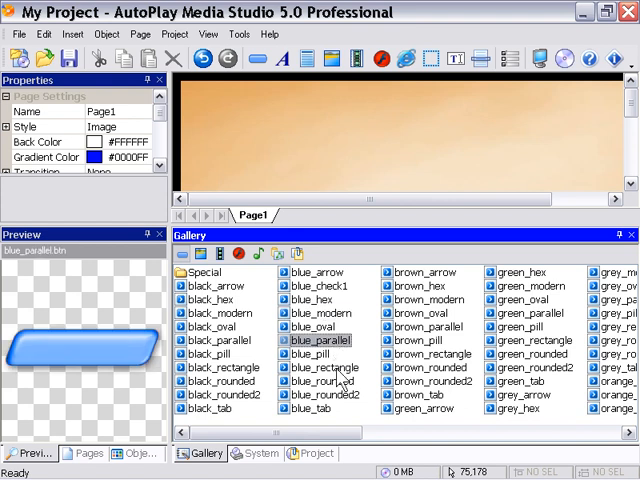
click(324, 367)
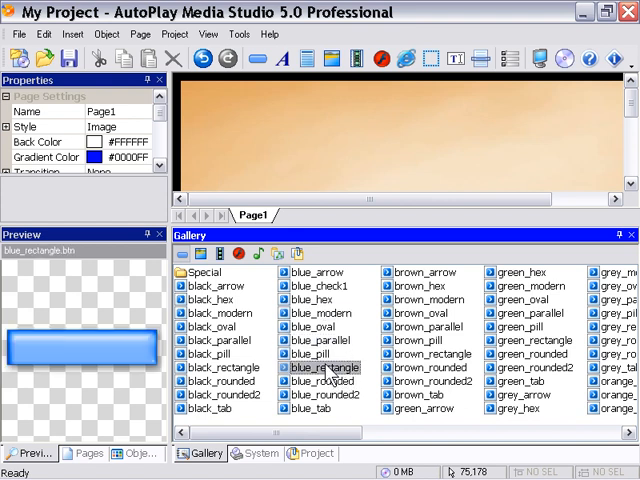
click(311, 353)
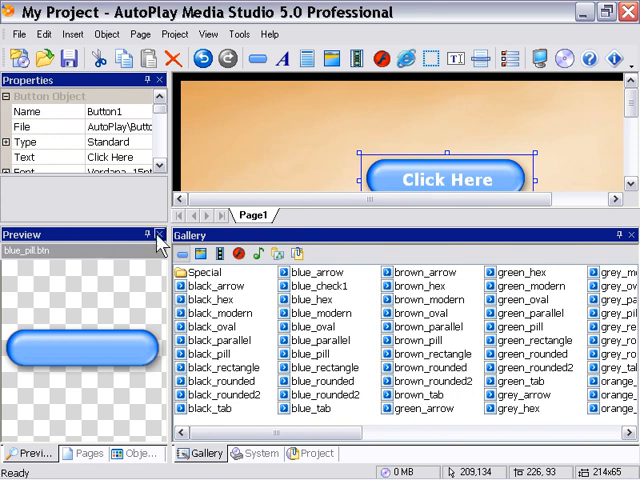
click(210, 353)
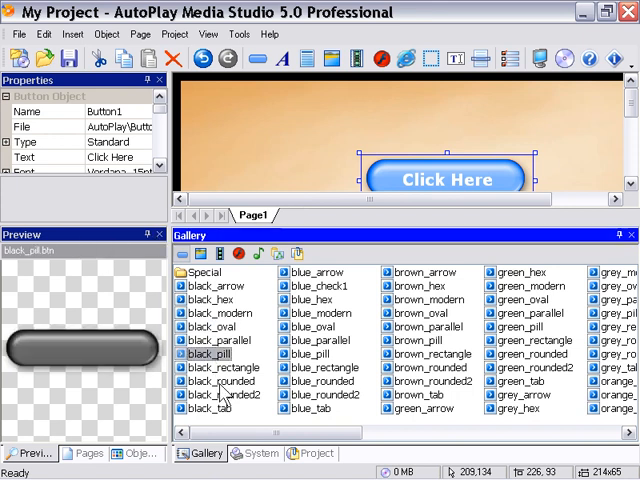
click(425, 378)
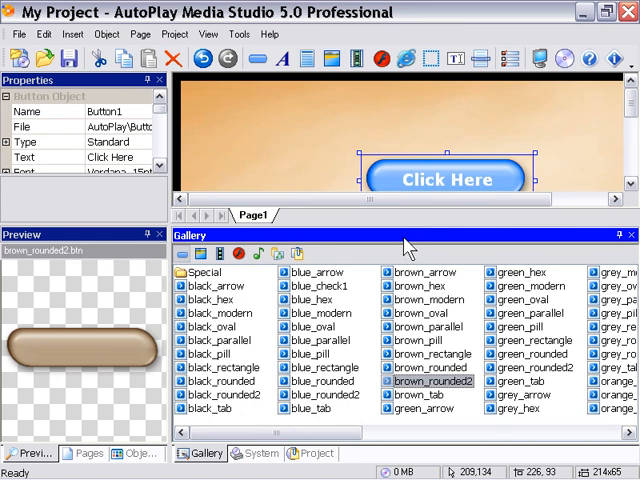
mouse_move(335, 215)
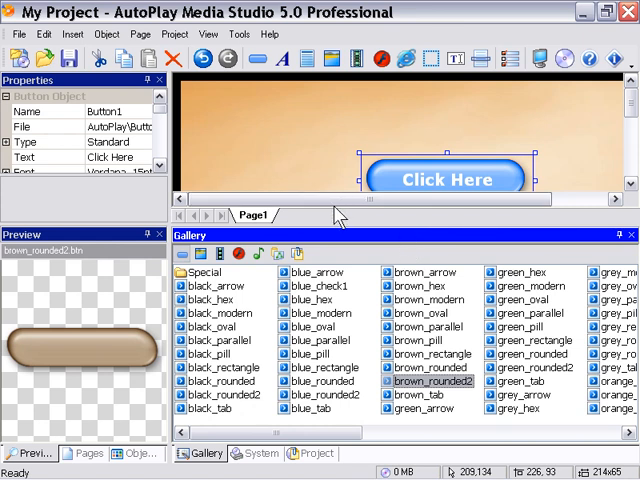